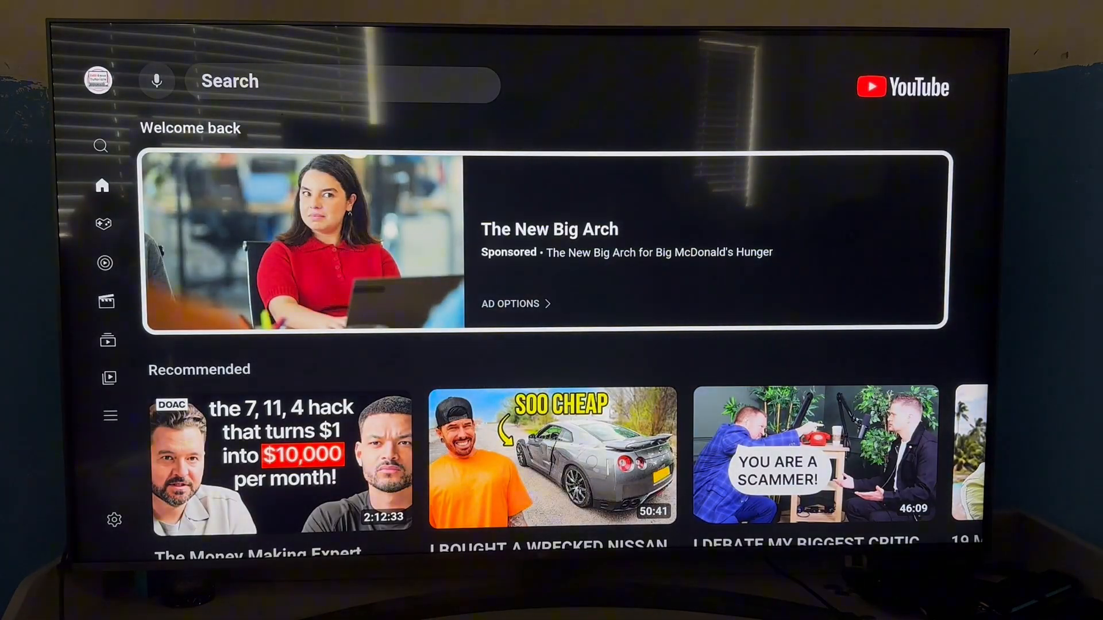
{"action": "scroll", "scroll_direction": "down", "scroll_amount": 3}
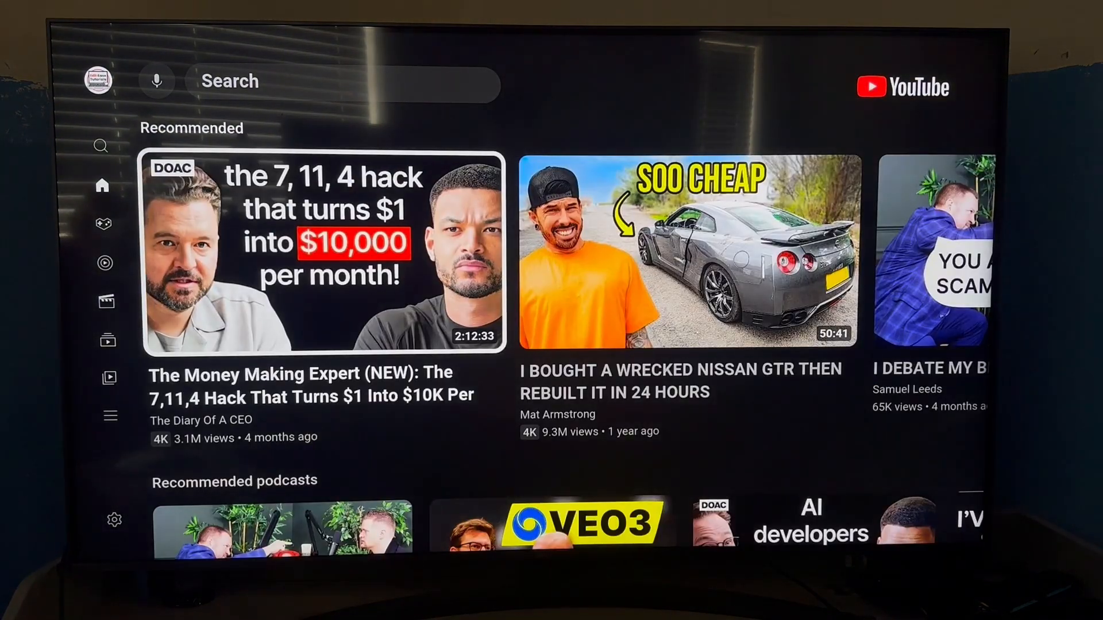